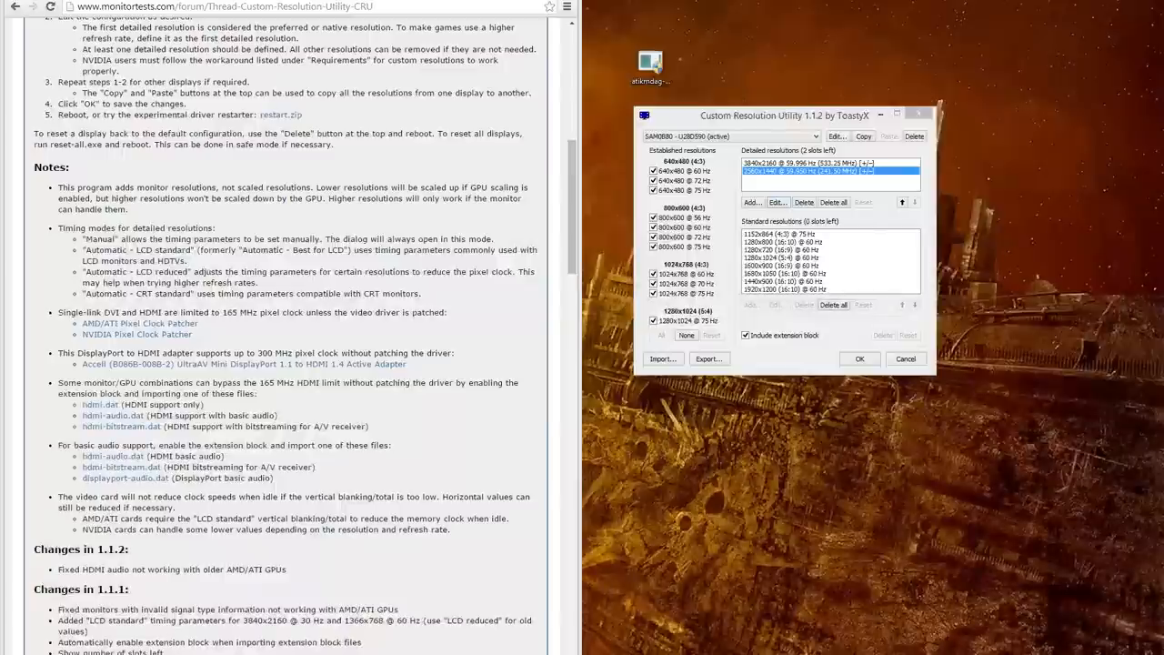
Launch the AMD/ATI Pixel Clock Patcher and confirm every pixel clock limit is already patched
{"action": "left_click", "coordinate": [140, 323]}
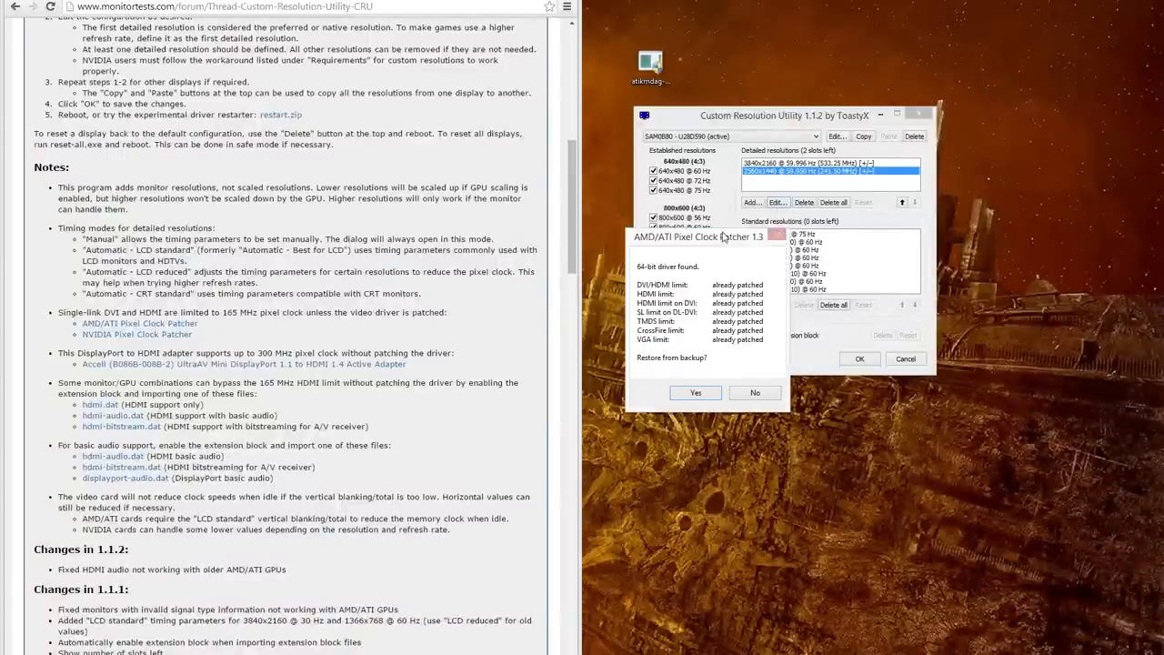
{"action": "mouse_move", "coordinate": [728, 273]}
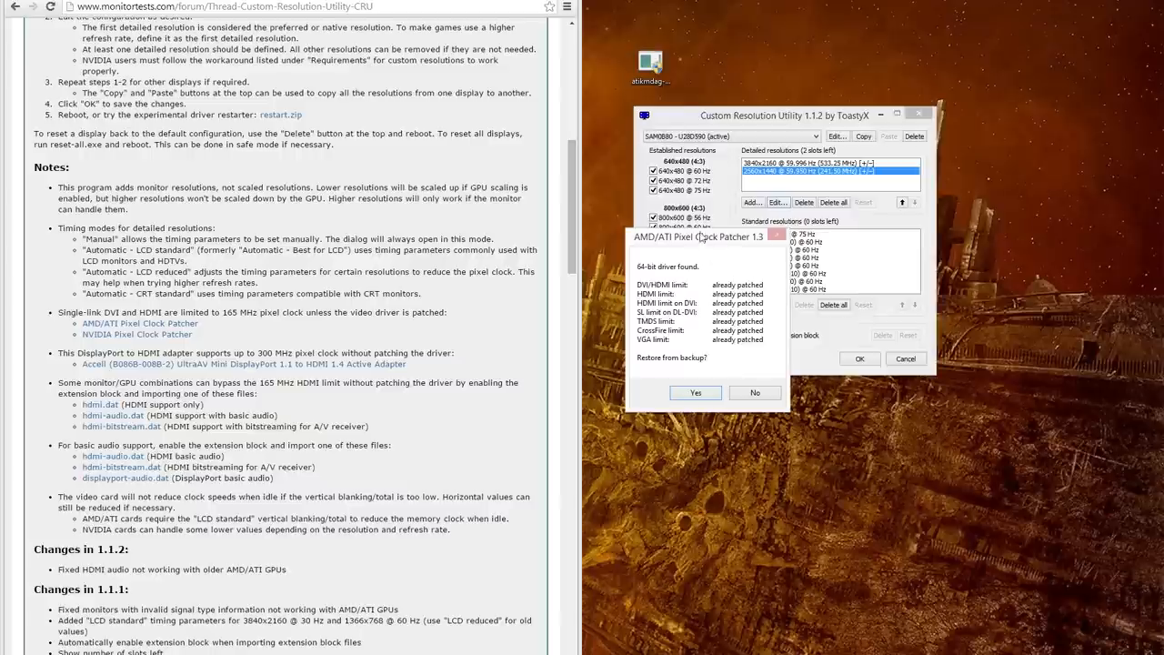
{"action": "mouse_move", "coordinate": [709, 281]}
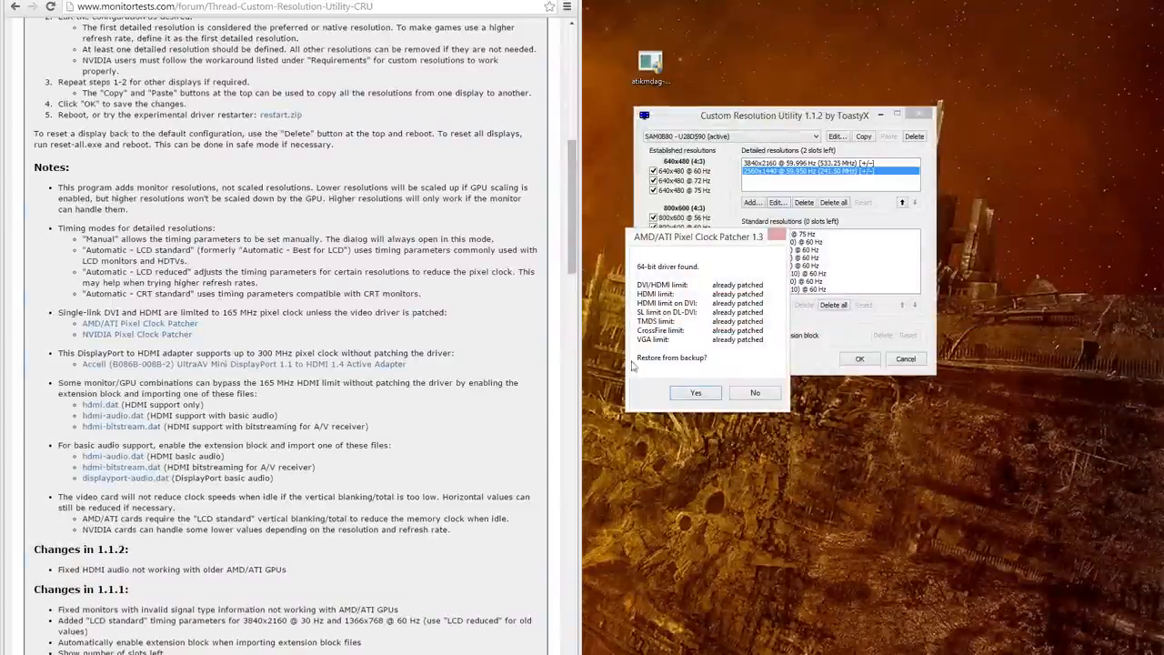
{"action": "mouse_move", "coordinate": [732, 269]}
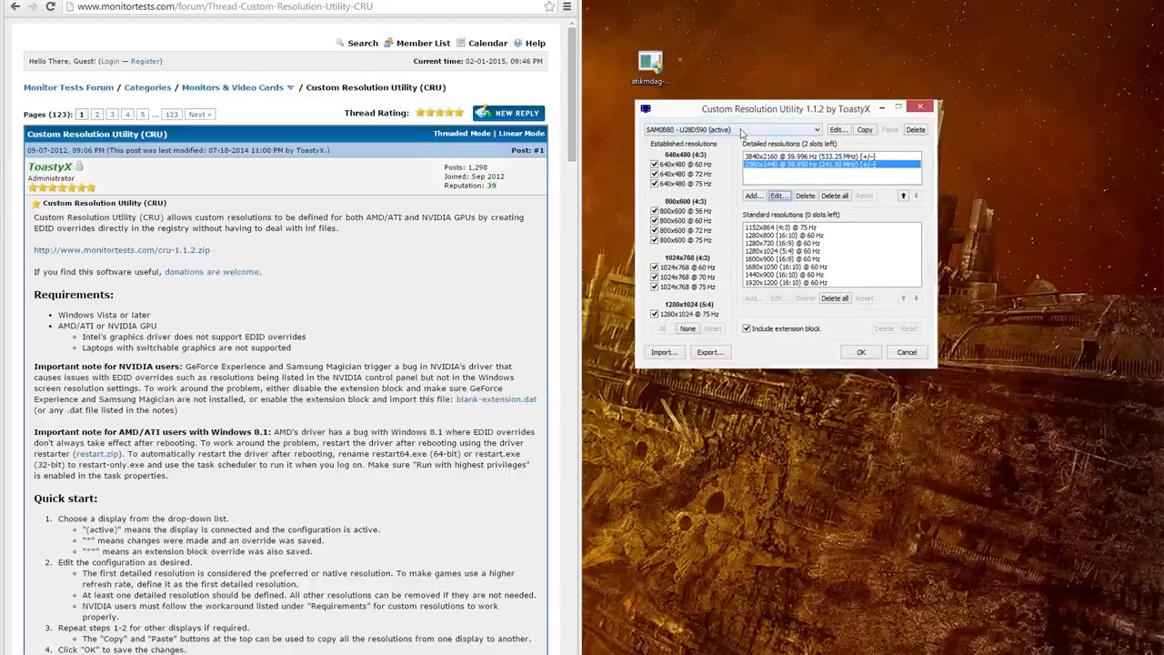
Keep SAM0B80 - U28D590 selected and open the 3840x2160 entry's timings at 30 Hz
{"action": "left_click", "coordinate": [814, 129]}
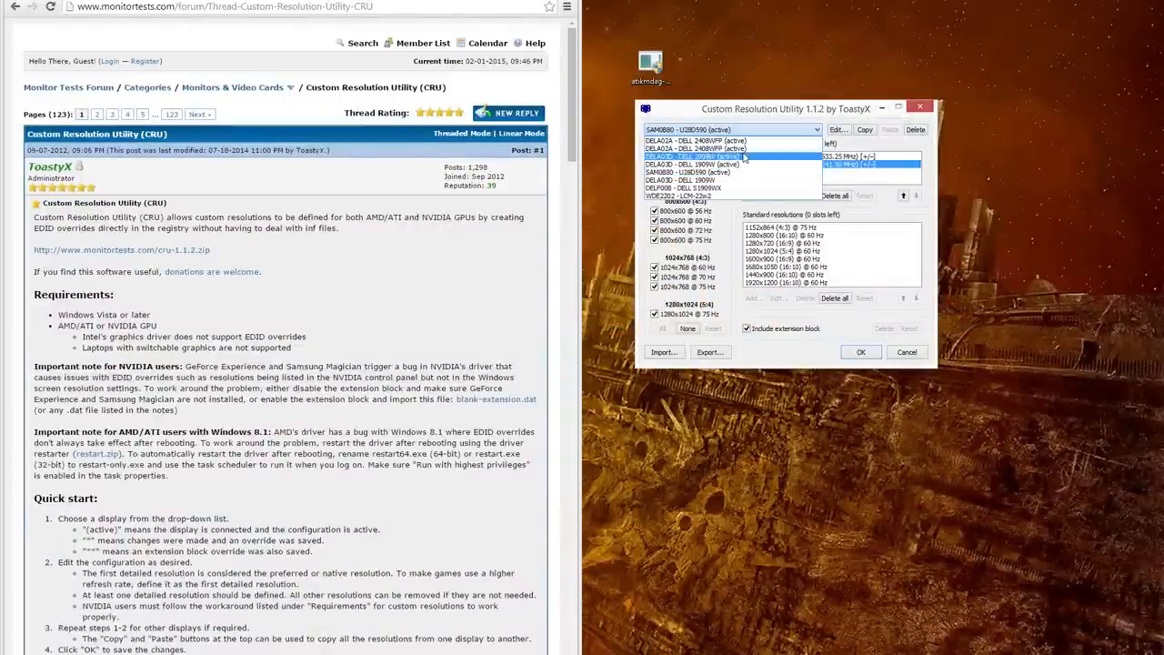
{"action": "left_click", "coordinate": [696, 155]}
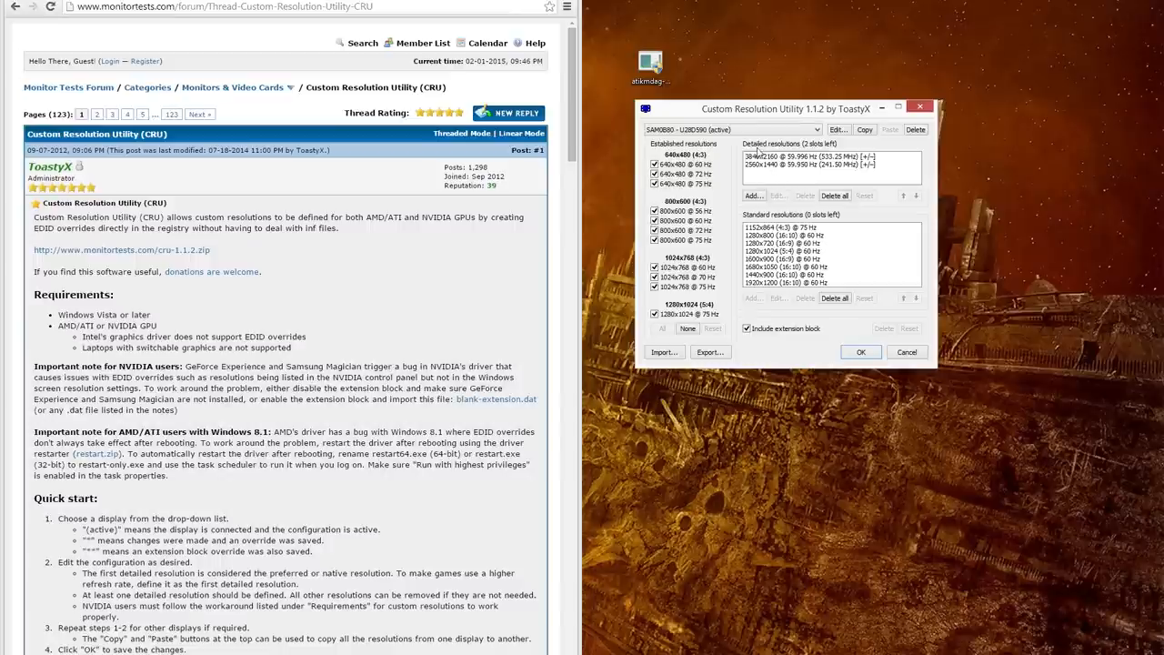
{"action": "left_click", "coordinate": [840, 129]}
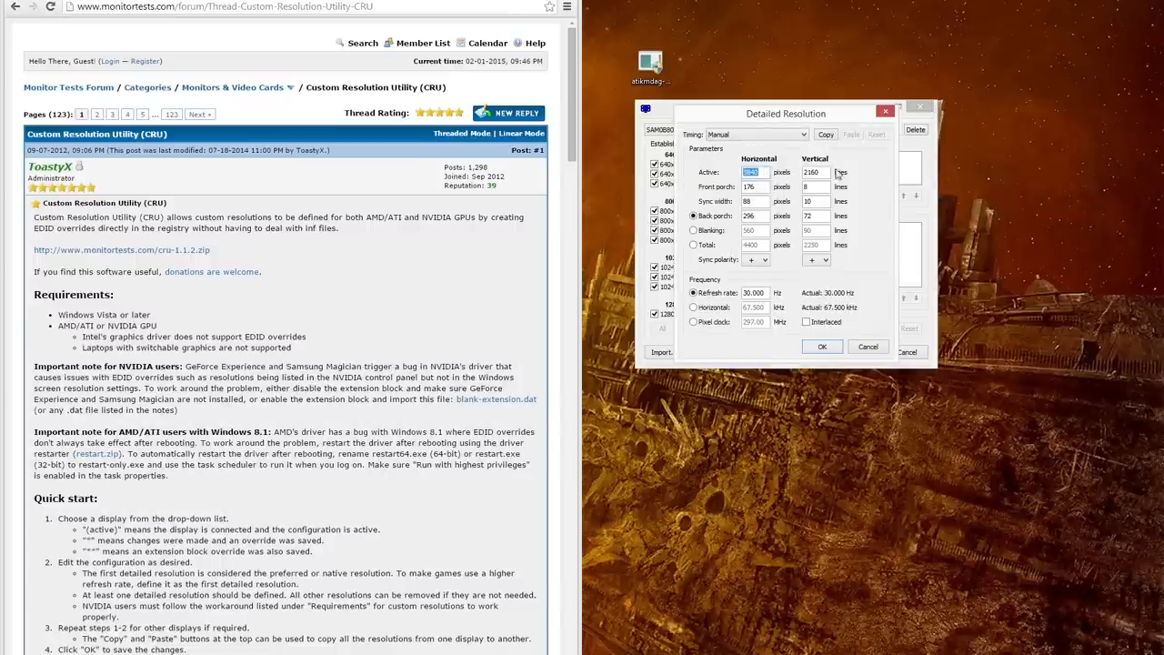
Cancel the unchanged 3840x2160 details and open the 2560x1440 entry for editing
{"action": "left_click", "coordinate": [821, 346]}
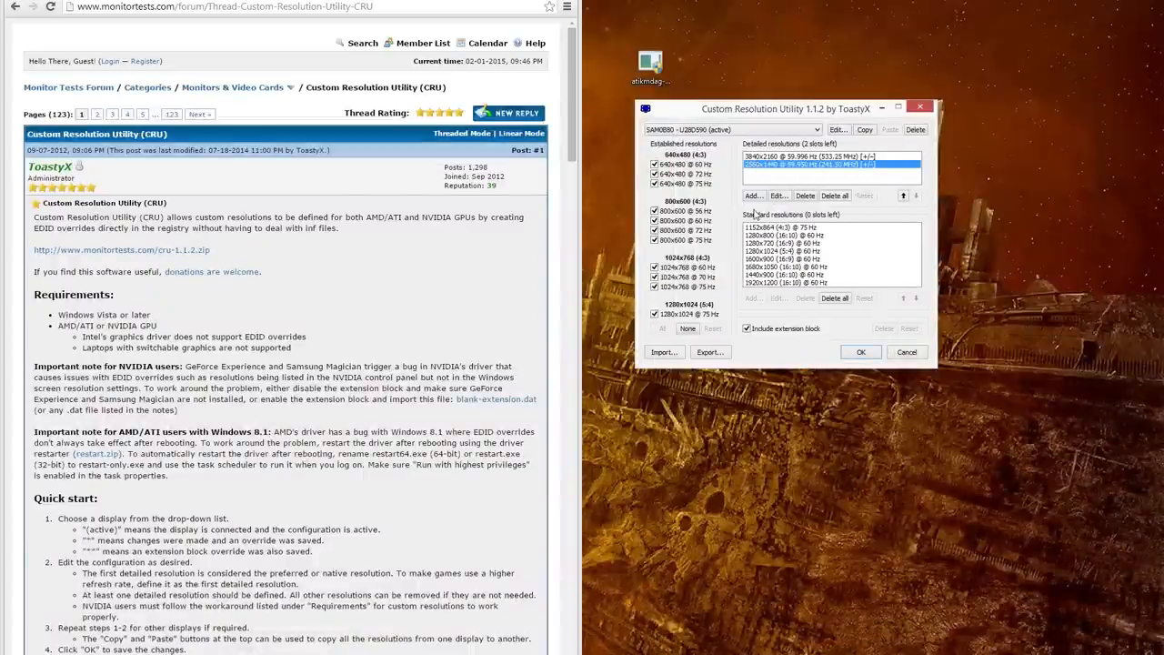
{"action": "left_click", "coordinate": [780, 196]}
{"action": "type", "text": "9"}
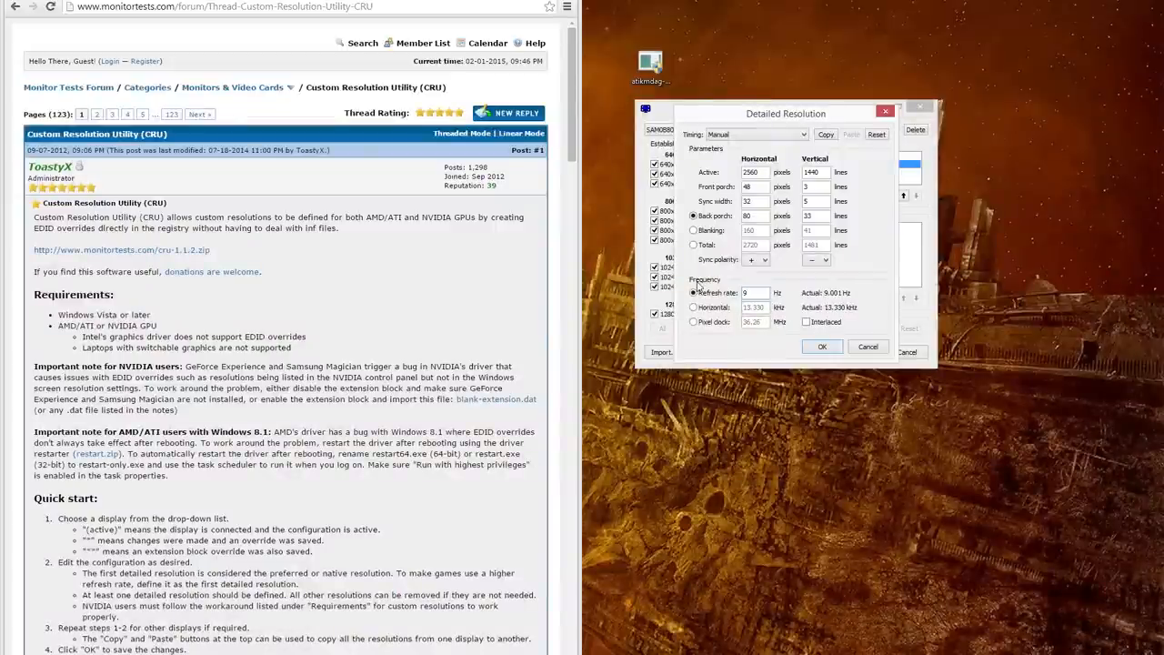
Try 94, 75, 72 and 95 Hz, discard the edit, and find Windows lists only 60 Hz
{"action": "type", "text": "5"}
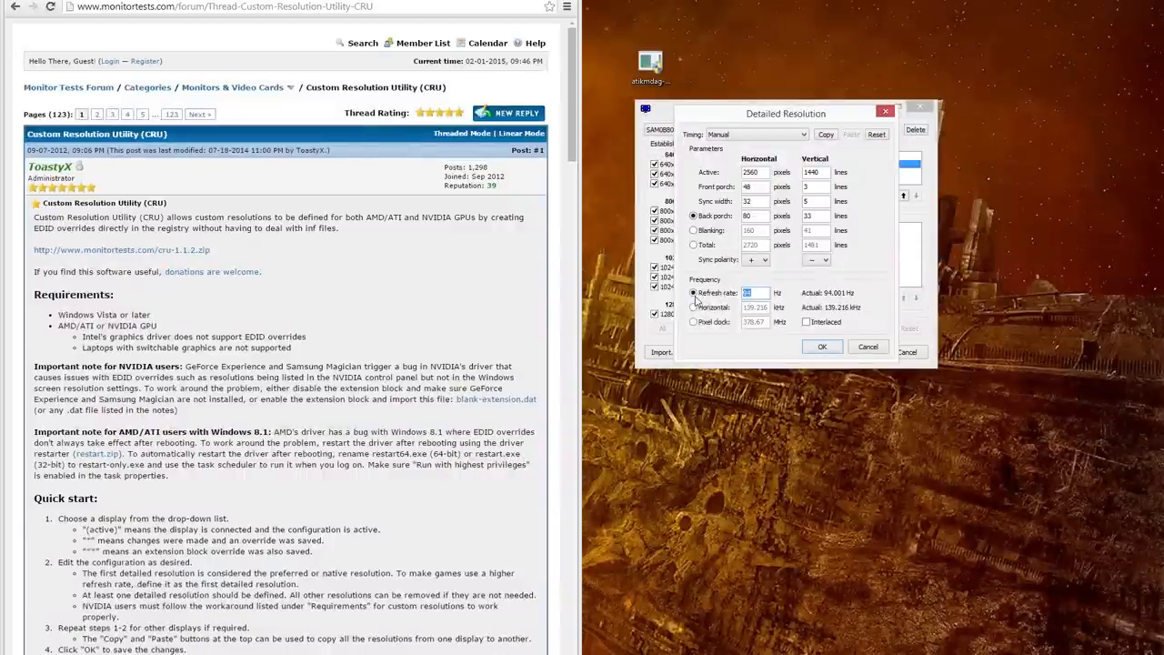
{"action": "type", "text": "75"}
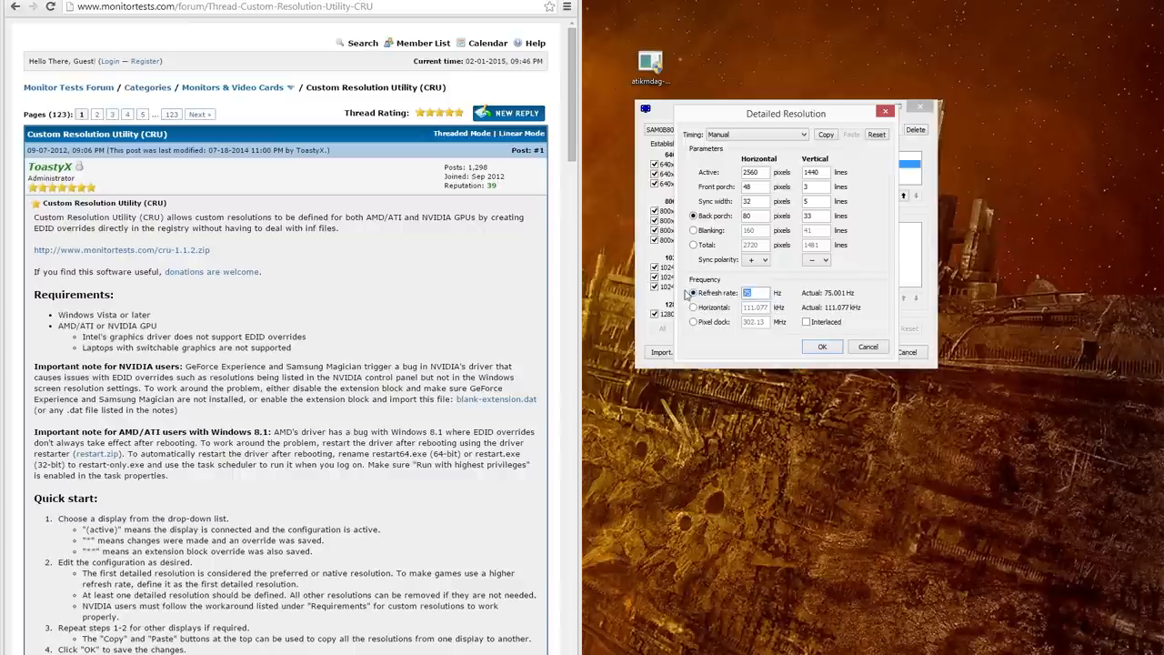
{"action": "type", "text": "72"}
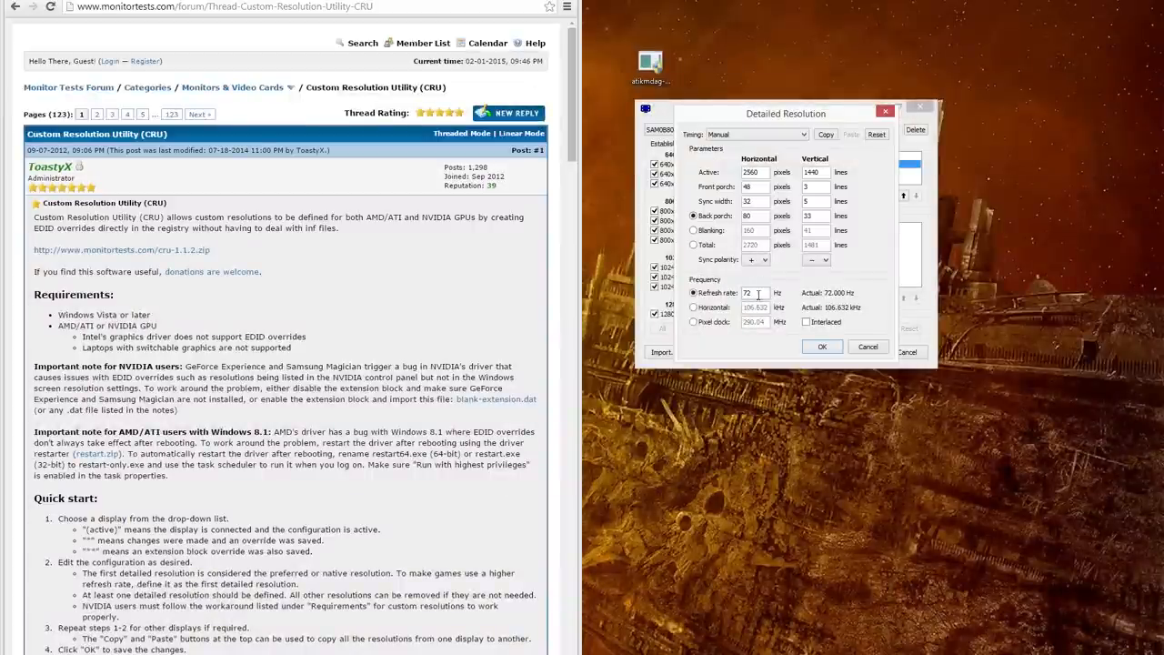
{"action": "type", "text": "95"}
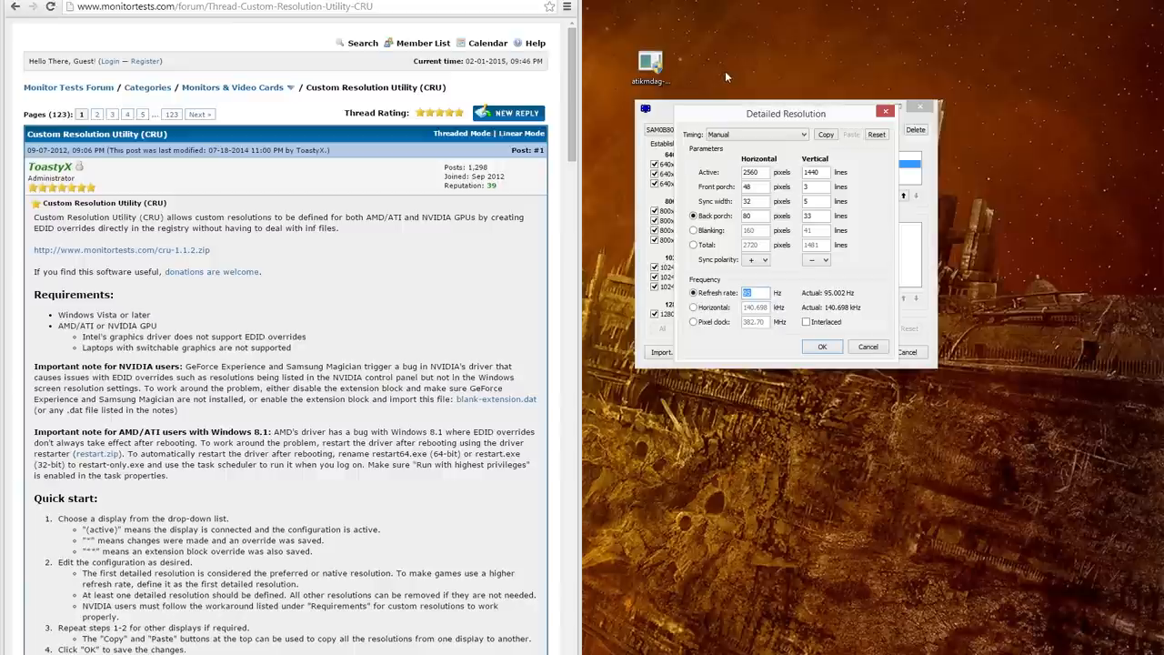
{"action": "mouse_move", "coordinate": [772, 69]}
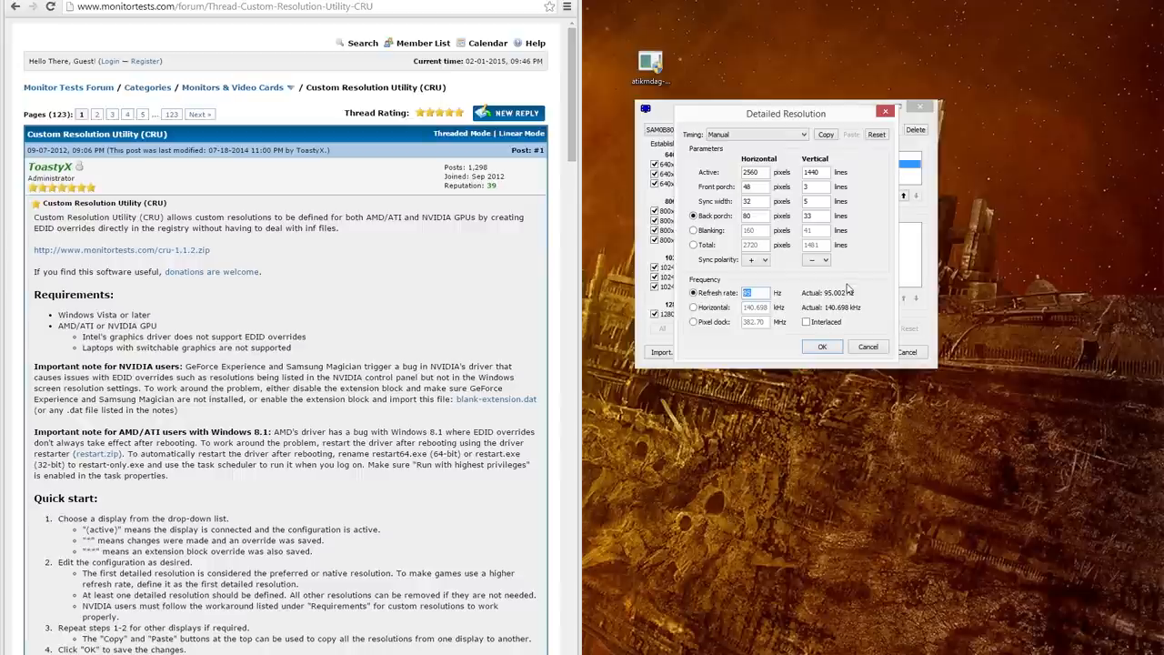
{"action": "mouse_move", "coordinate": [795, 264]}
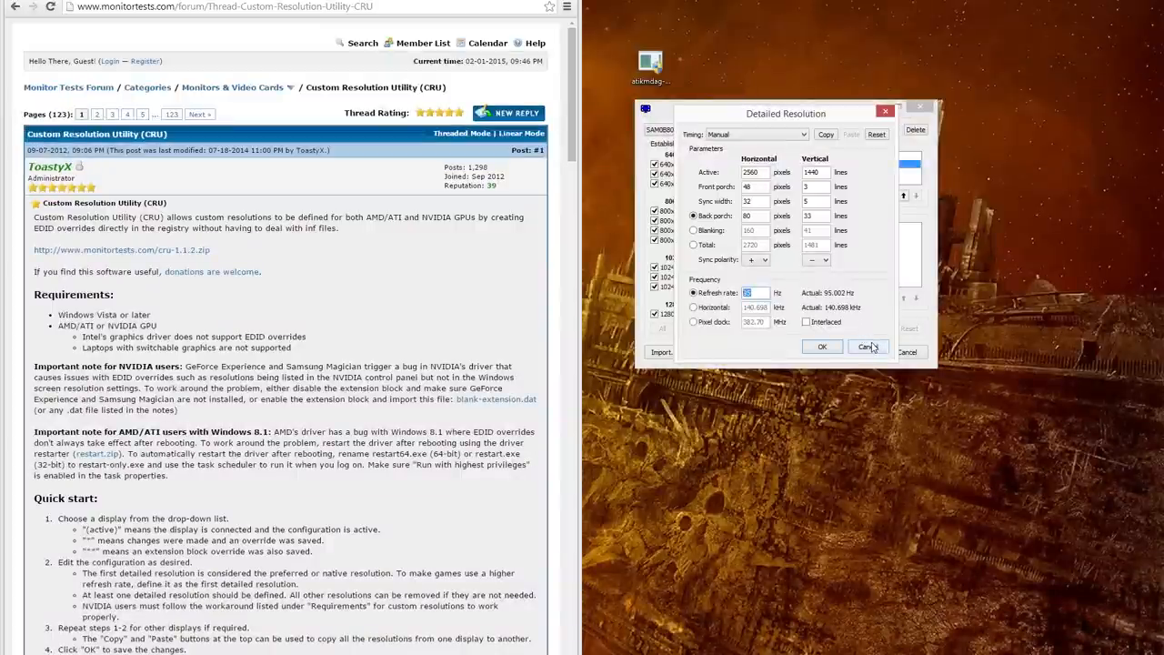
{"action": "left_click", "coordinate": [869, 347]}
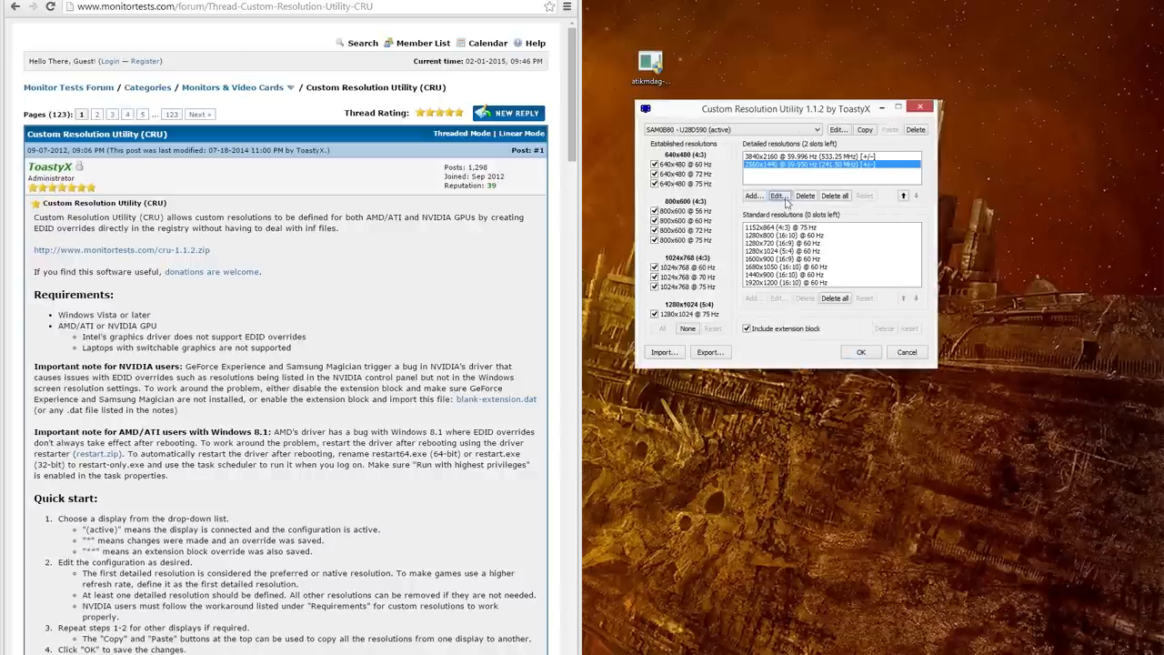
{"action": "mouse_move", "coordinate": [811, 398]}
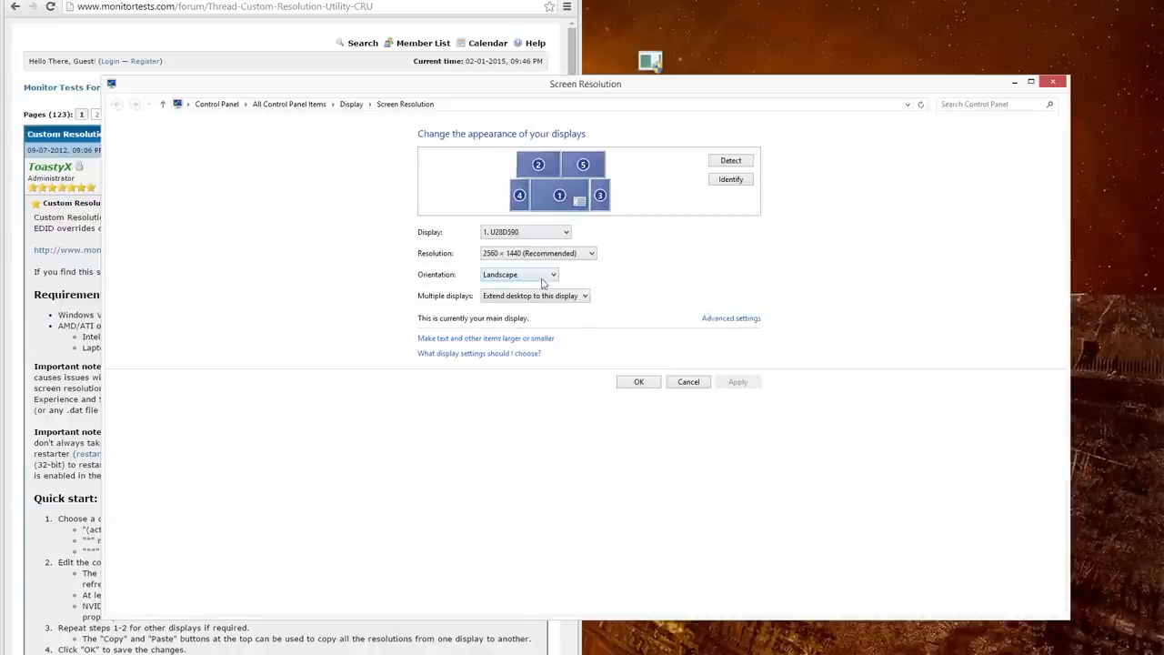
{"action": "left_click", "coordinate": [731, 318]}
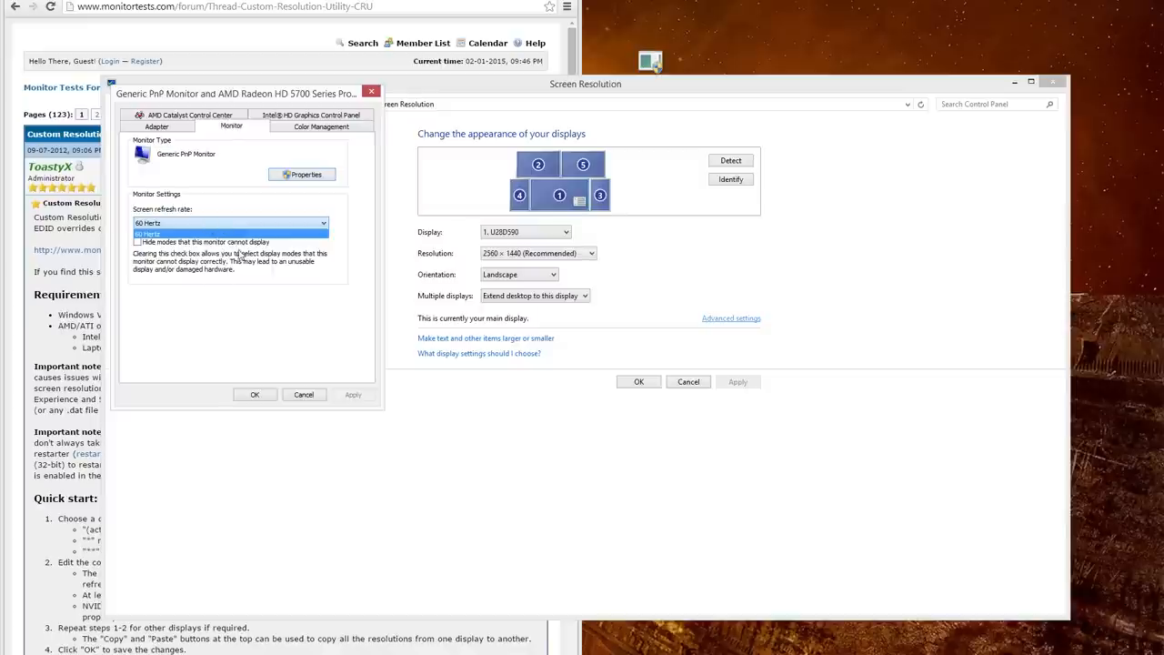
{"action": "left_click", "coordinate": [230, 234]}
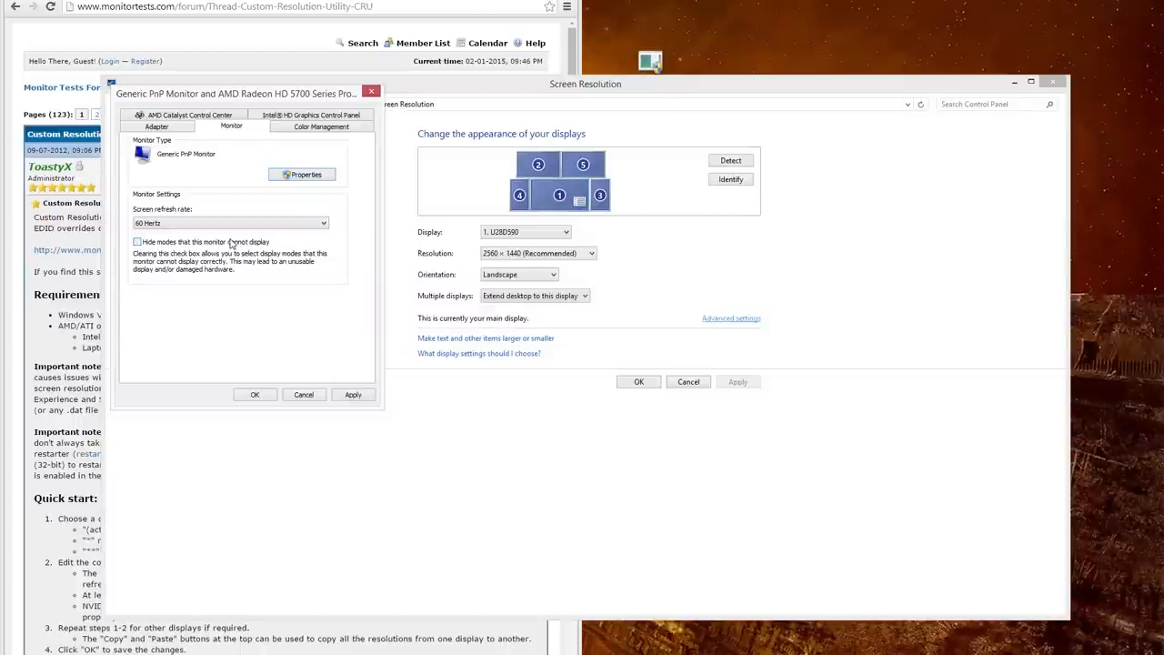
{"action": "left_click", "coordinate": [136, 241]}
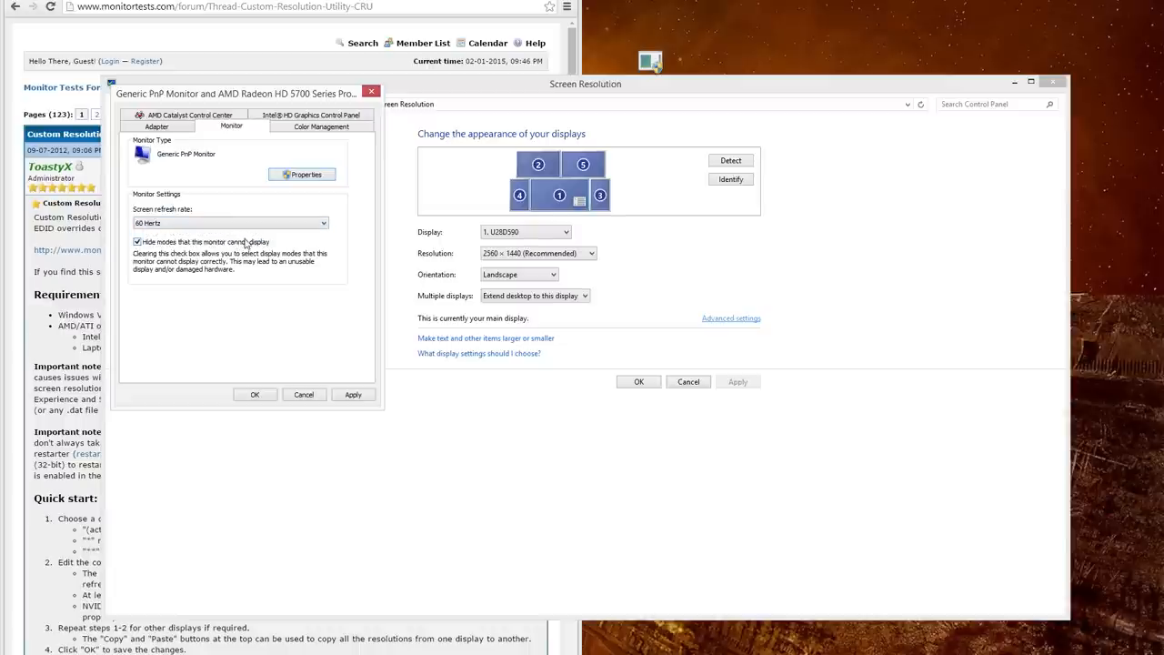
{"action": "left_click", "coordinate": [137, 241]}
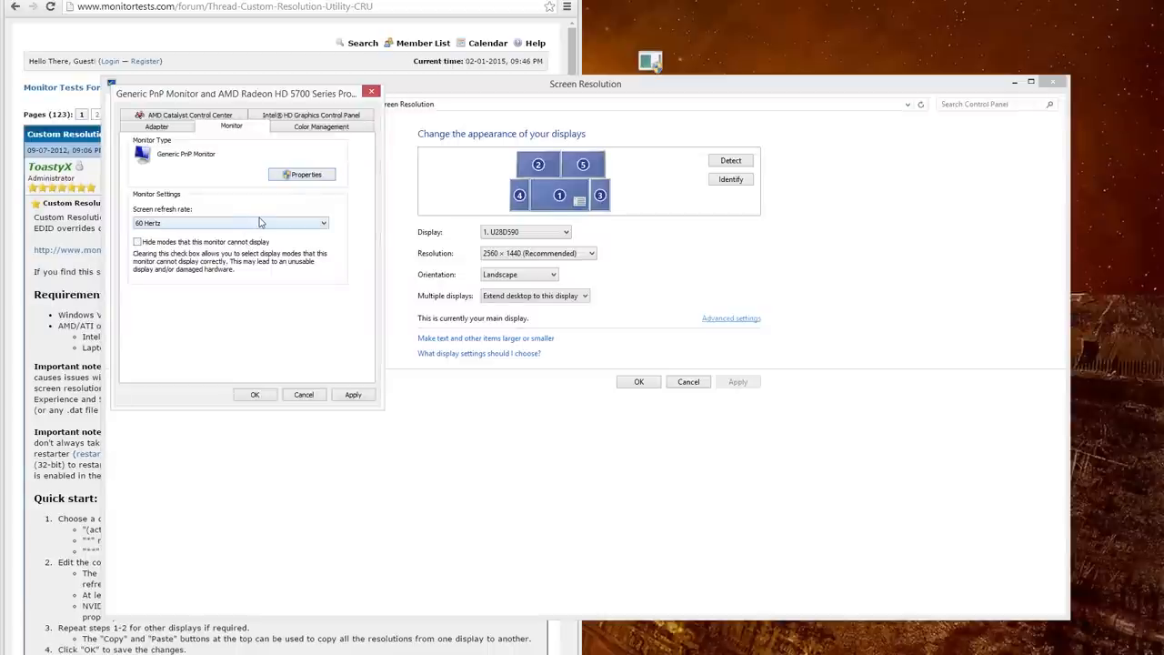
{"action": "mouse_move", "coordinate": [301, 232]}
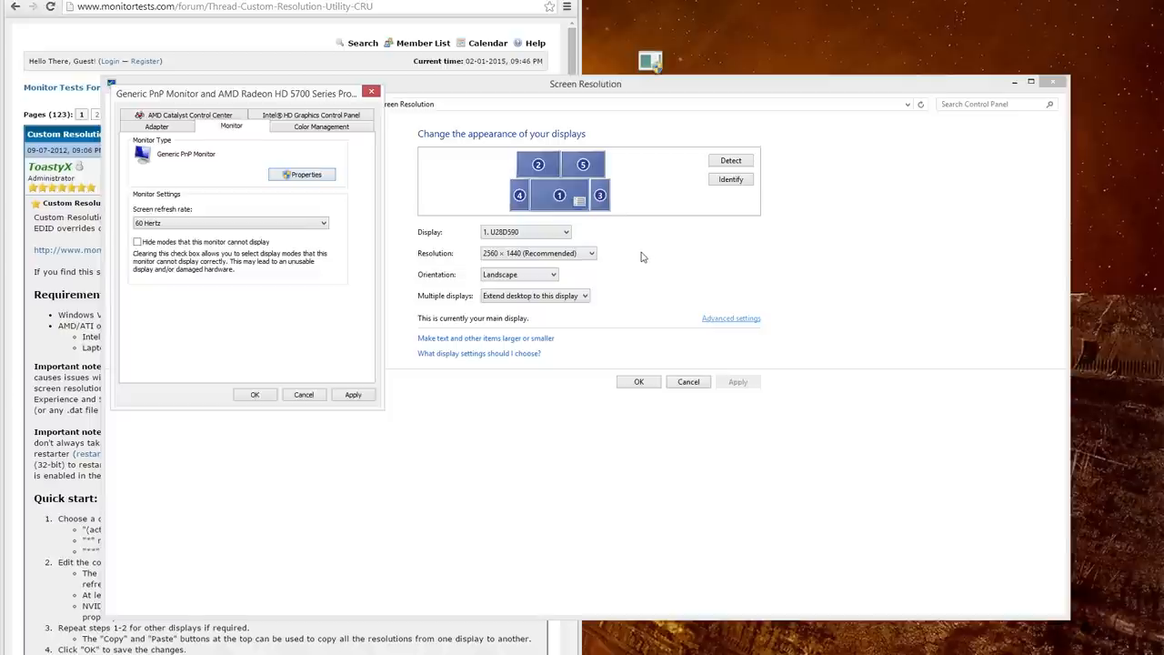
{"action": "mouse_move", "coordinate": [627, 324]}
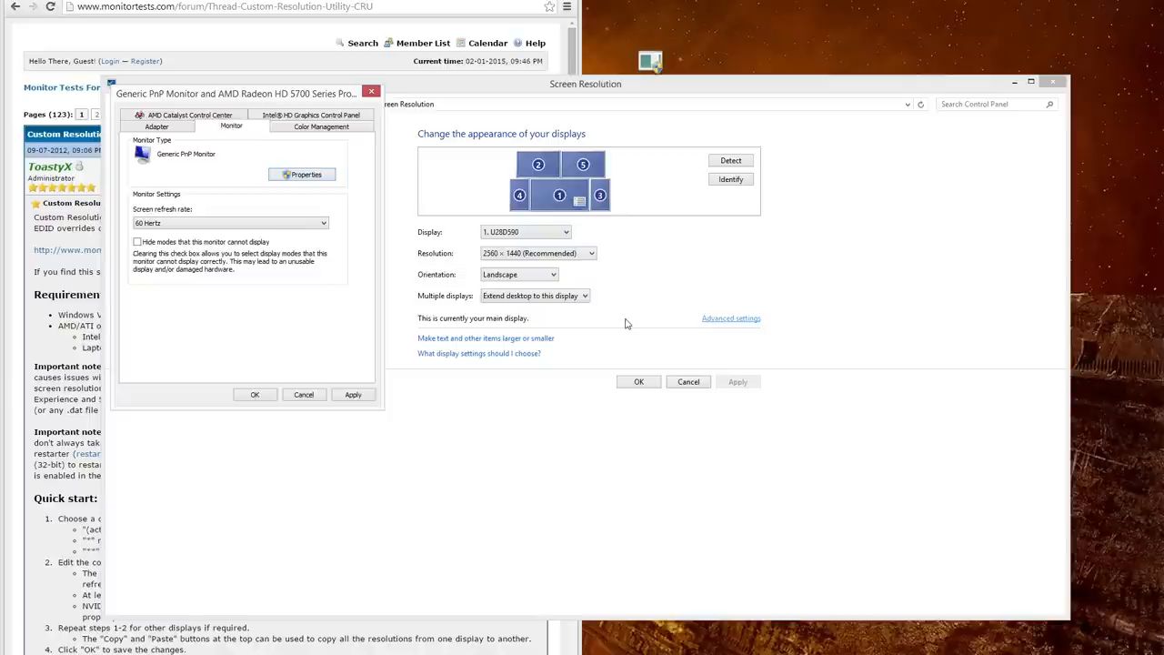
{"action": "mouse_move", "coordinate": [527, 389]}
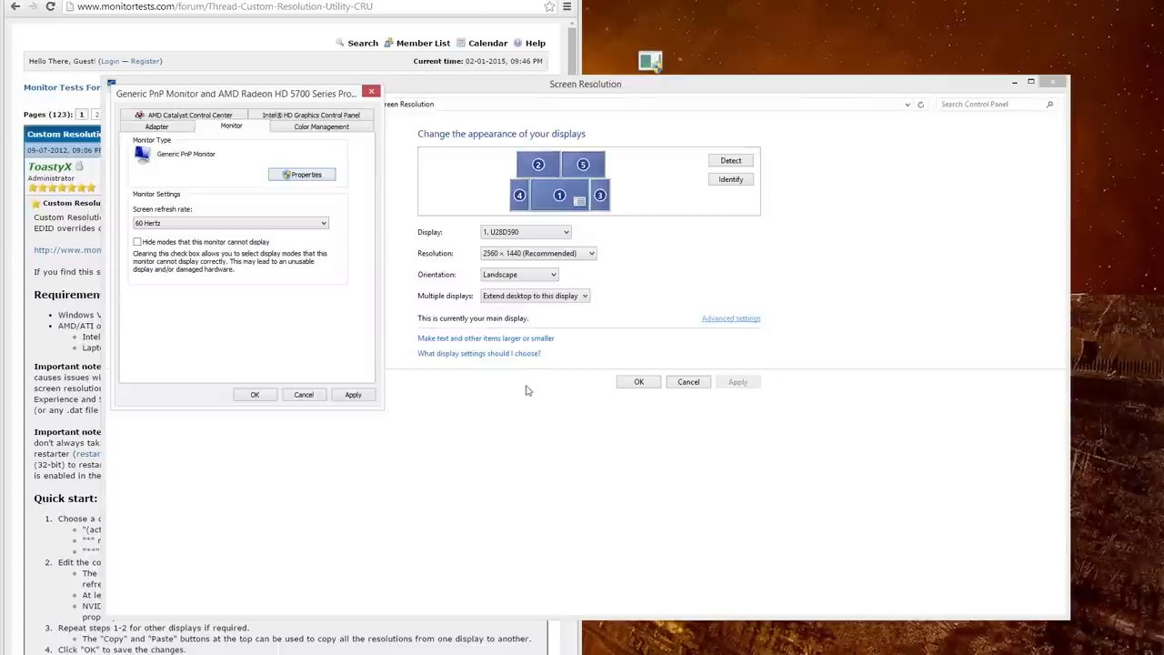
{"action": "mouse_move", "coordinate": [174, 491]}
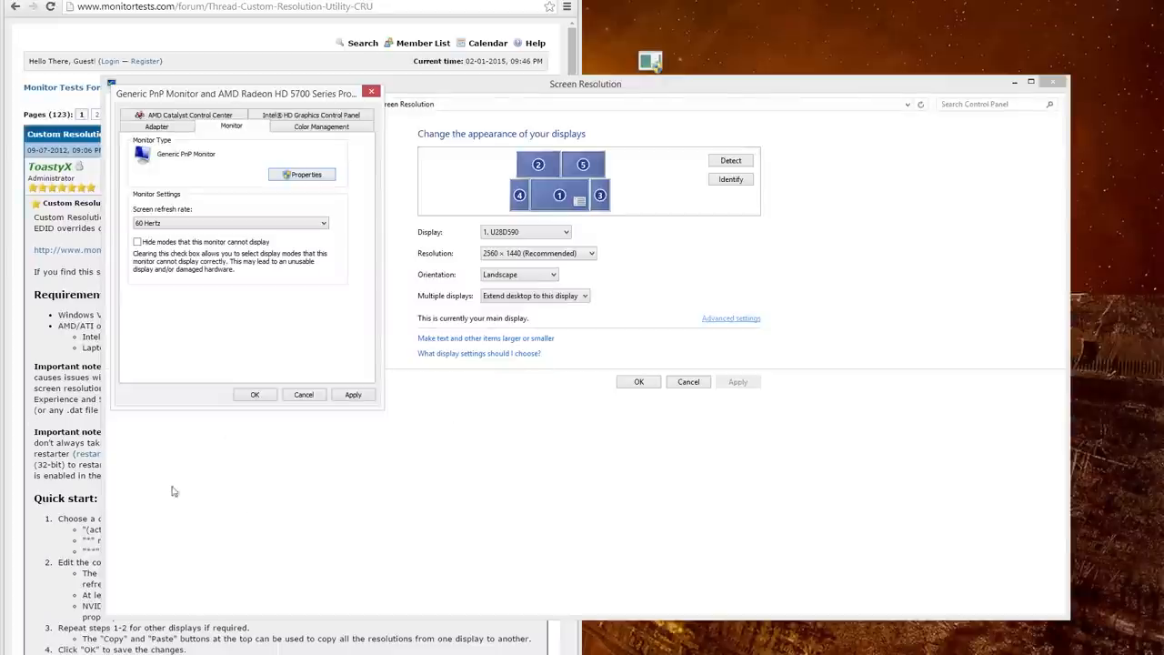